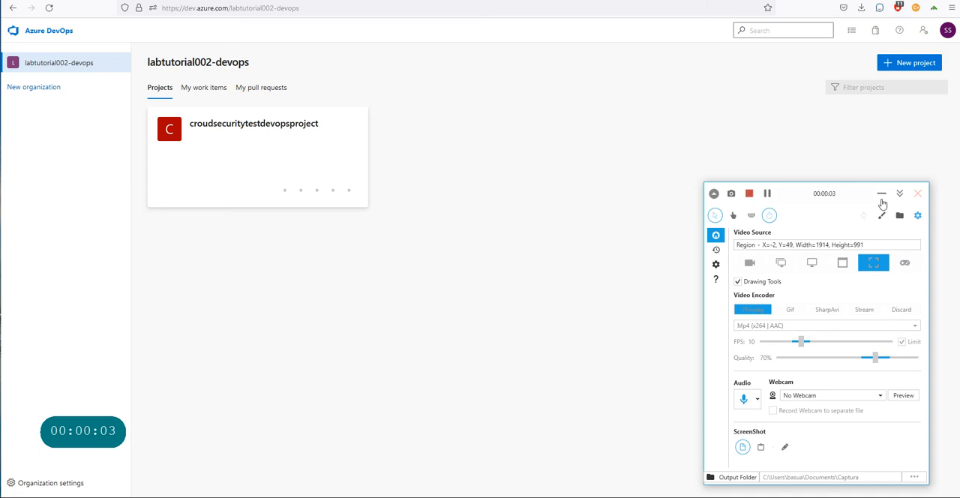
{"action": "mouse_move", "coordinate": [881, 193]}
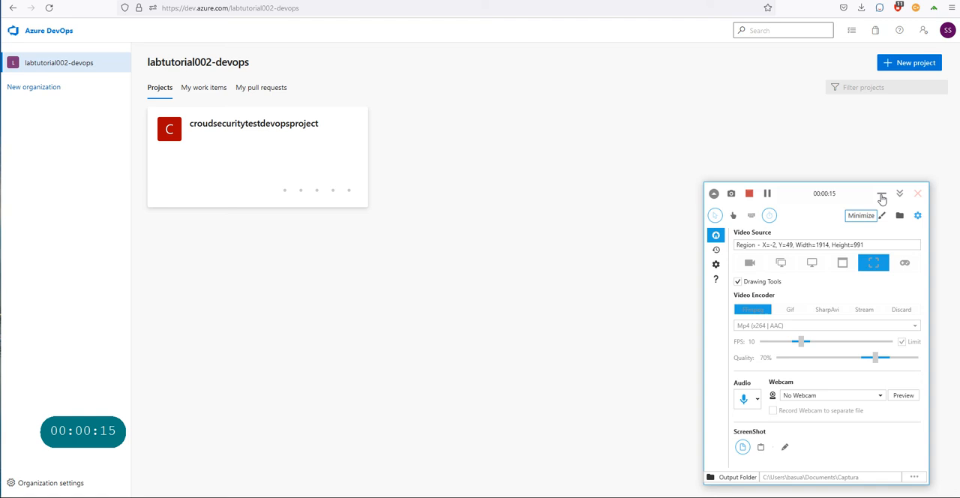
{"action": "mouse_move", "coordinate": [72, 63]}
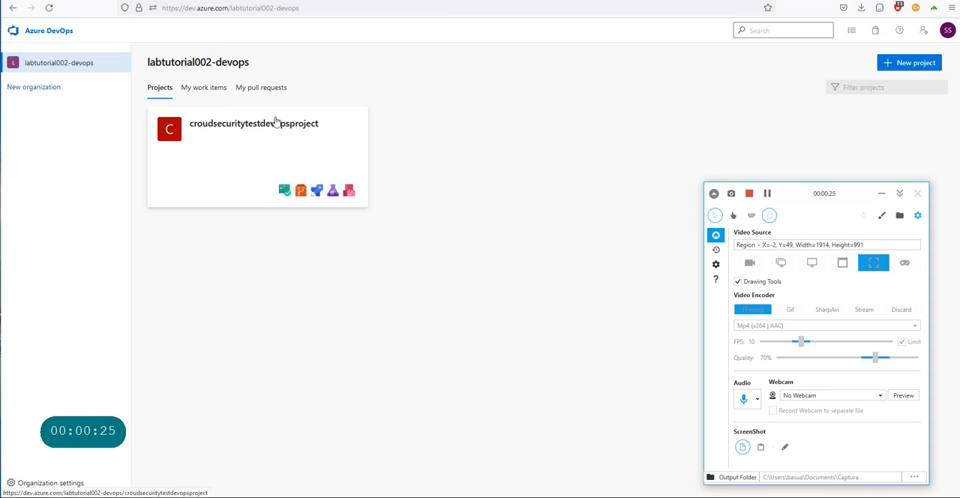
{"action": "mouse_move", "coordinate": [260, 151]}
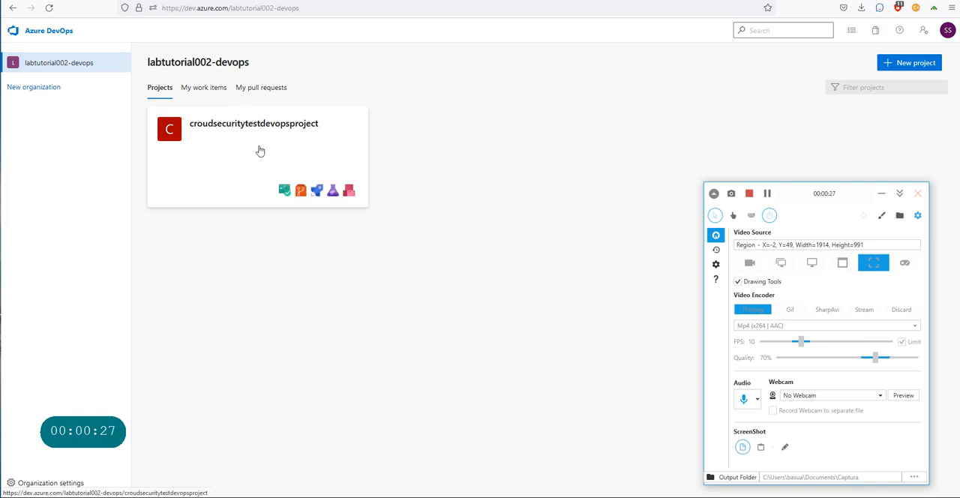
{"action": "mouse_move", "coordinate": [165, 482]}
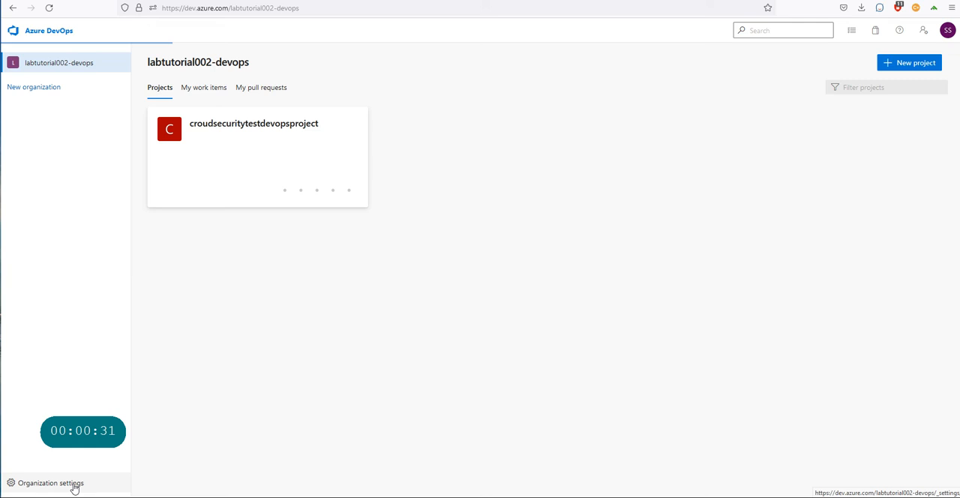
Open Organization settings and go to the Billing page
{"action": "left_click", "coordinate": [50, 482]}
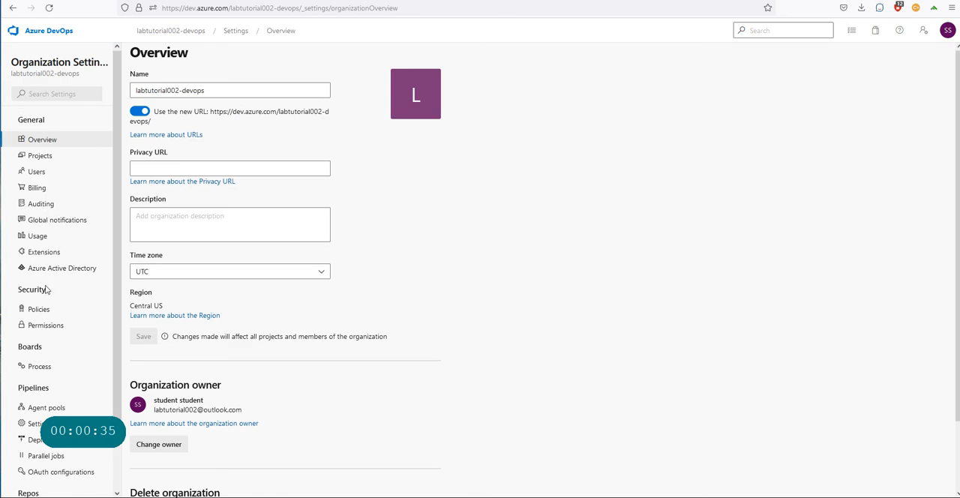
{"action": "mouse_move", "coordinate": [50, 336]}
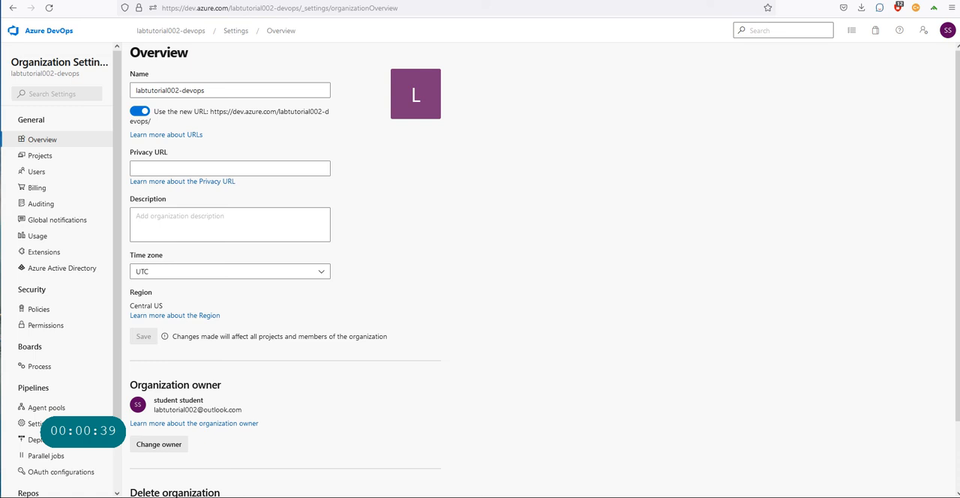
{"action": "left_click", "coordinate": [36, 187]}
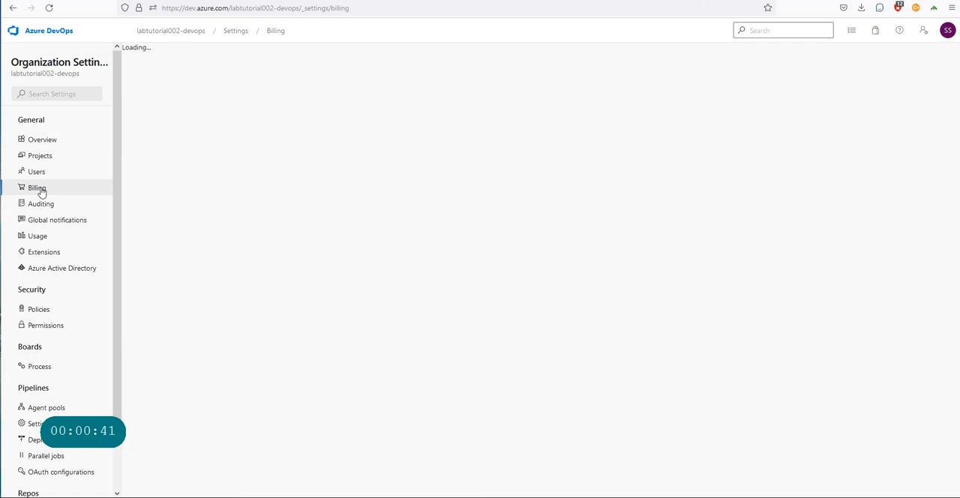
Highlight the free Basic users count and open the Test Plans 'Manage paid access' documentation
{"action": "left_click", "coordinate": [37, 187]}
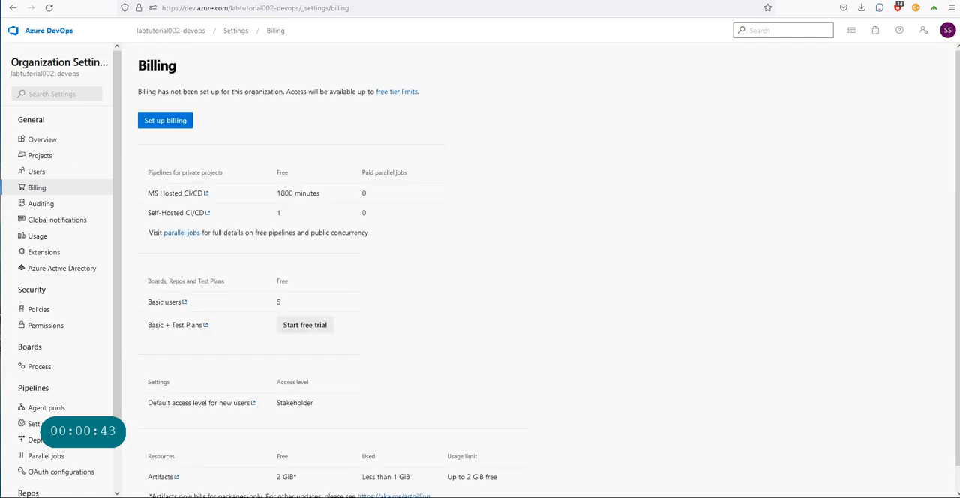
{"action": "mouse_move", "coordinate": [180, 81]}
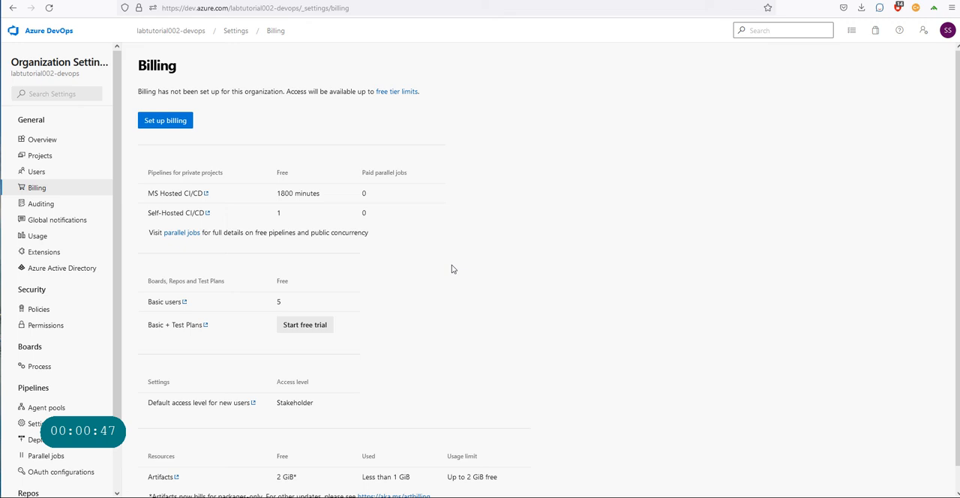
{"action": "mouse_move", "coordinate": [151, 292]}
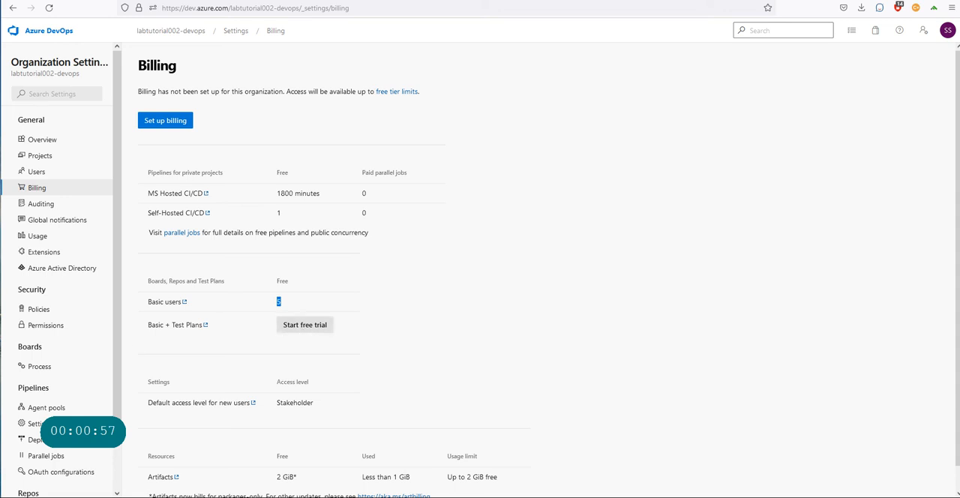
{"action": "double_click", "coordinate": [186, 324]}
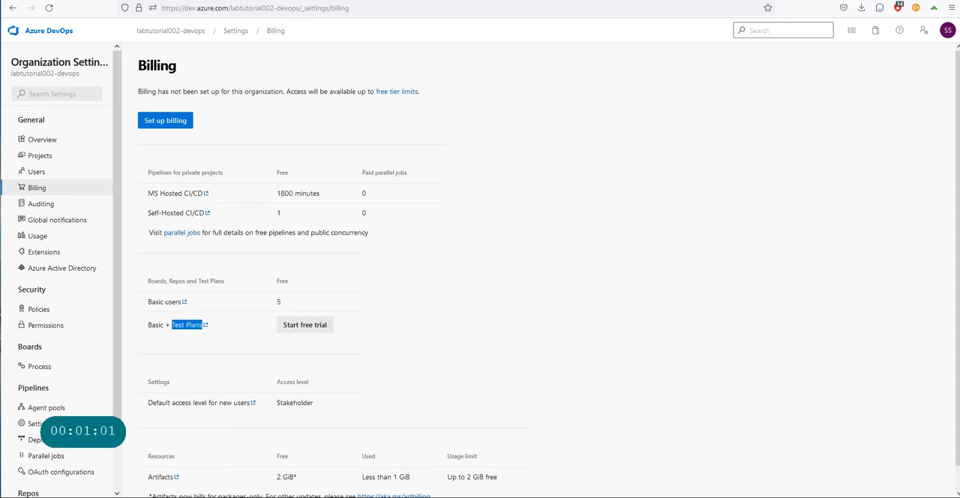
{"action": "right_click", "coordinate": [186, 325]}
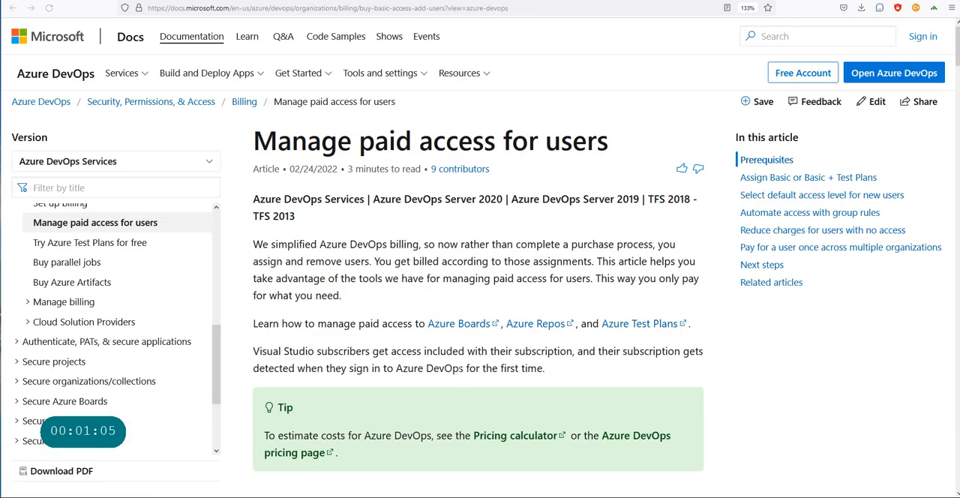
Scroll through the 'Manage paid access for users' article before returning to Billing
{"action": "scroll", "scroll_direction": "down", "scroll_amount": 3}
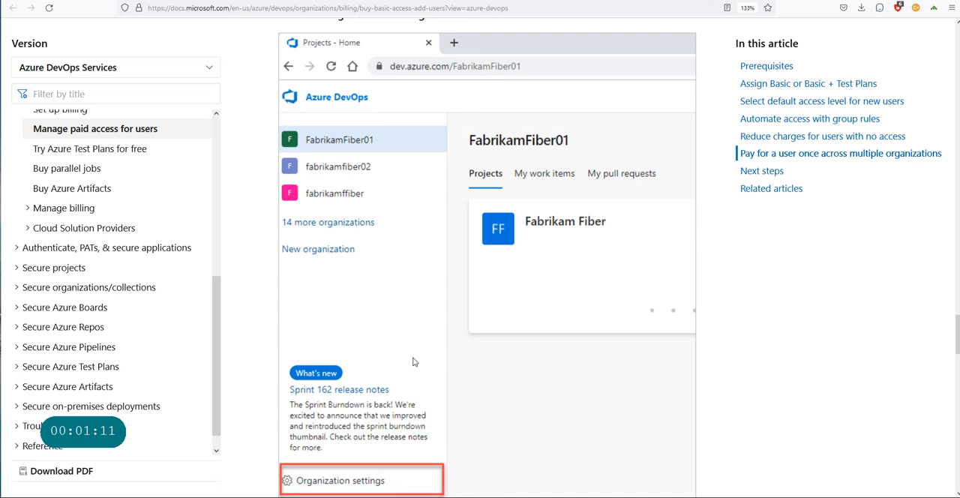
{"action": "scroll", "scroll_direction": "down", "scroll_amount": 3}
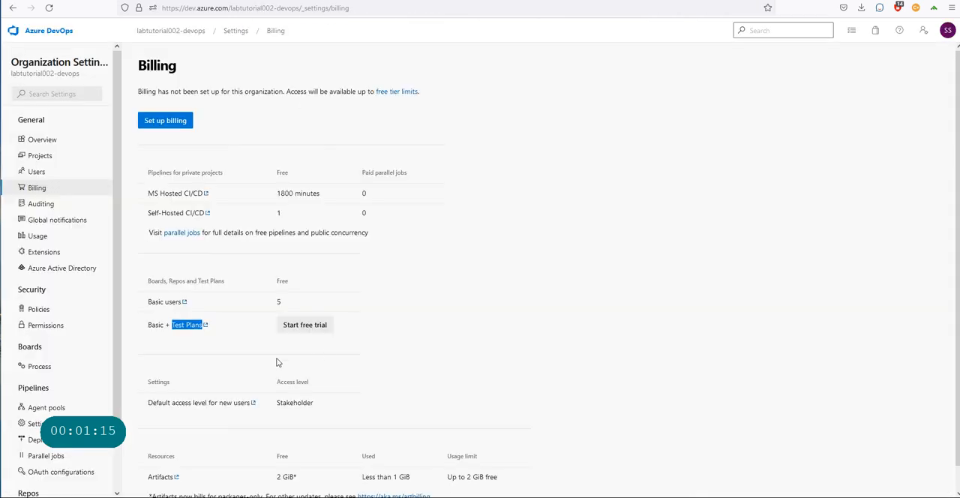
{"action": "mouse_move", "coordinate": [385, 363]}
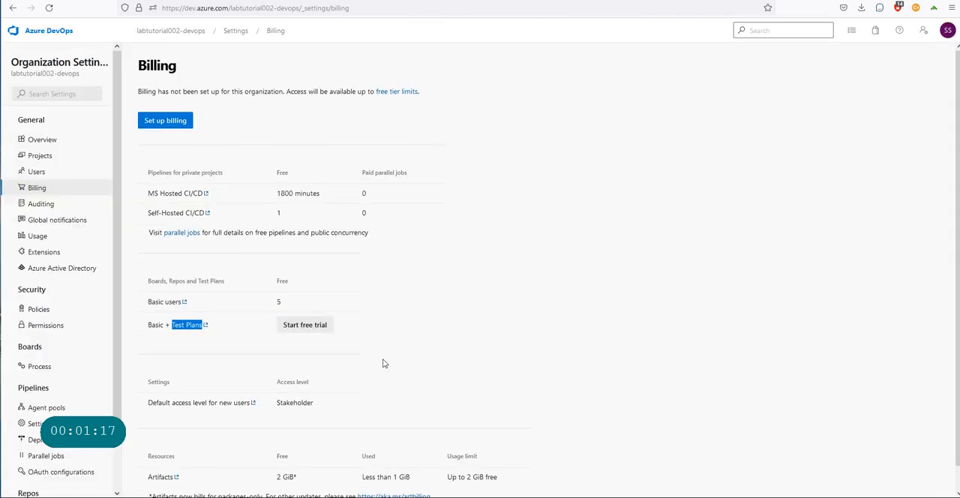
{"action": "mouse_move", "coordinate": [405, 376]}
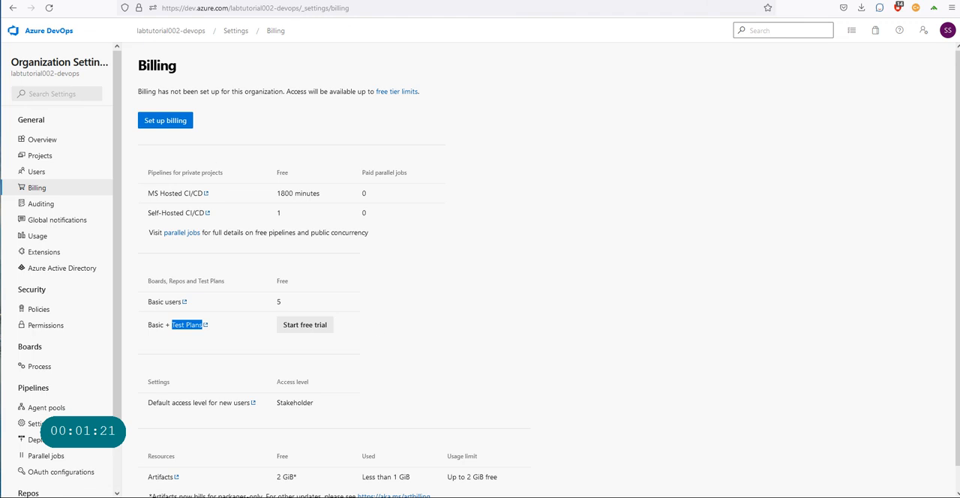
{"action": "mouse_move", "coordinate": [165, 120]}
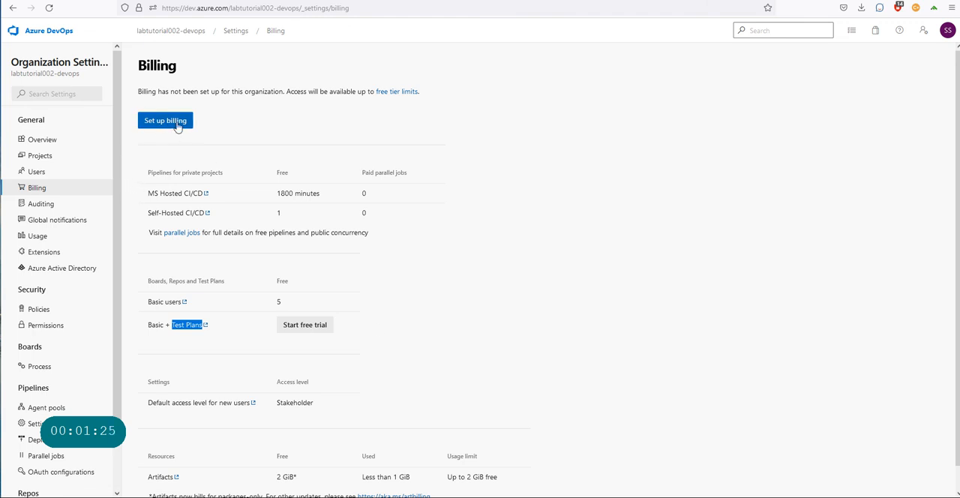
Start billing setup to list the Azure Pass - Sponsorship subscription
{"action": "left_click", "coordinate": [165, 121]}
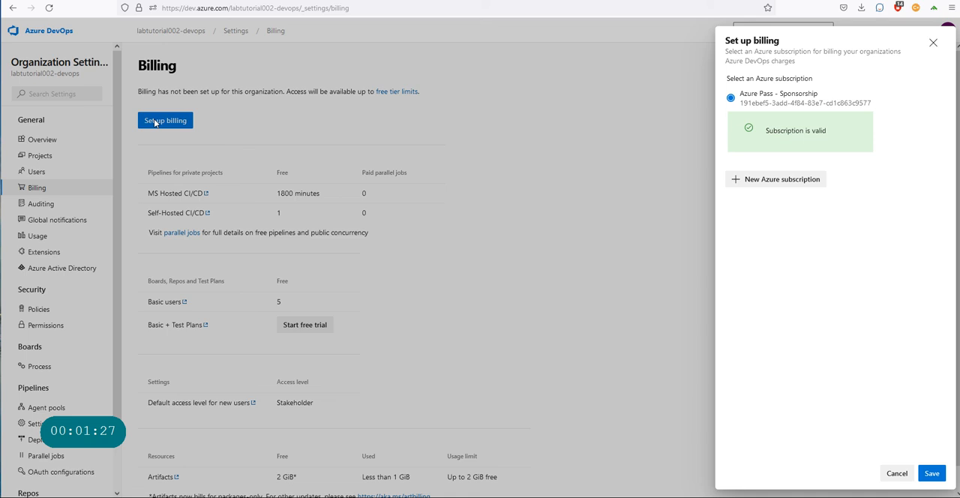
{"action": "mouse_move", "coordinate": [733, 37]}
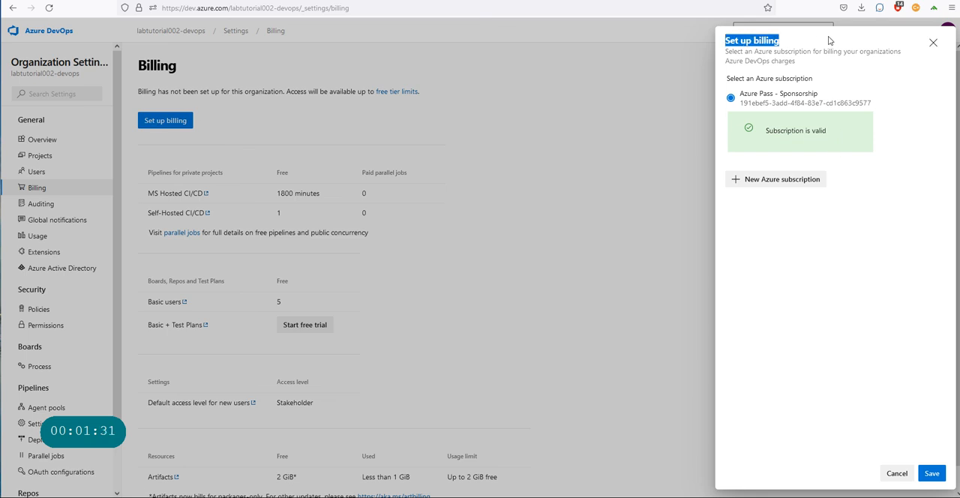
{"action": "mouse_move", "coordinate": [770, 107]}
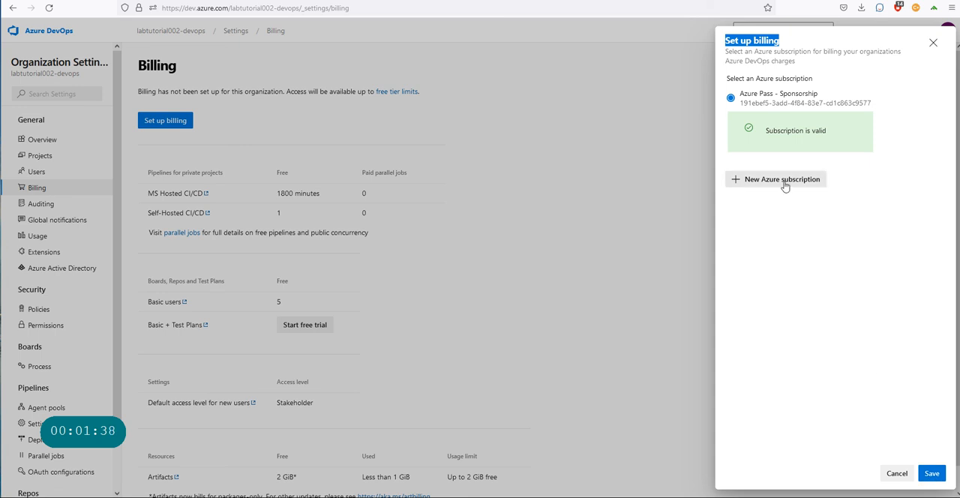
Close the Set up billing panel without saving
{"action": "left_click", "coordinate": [782, 179]}
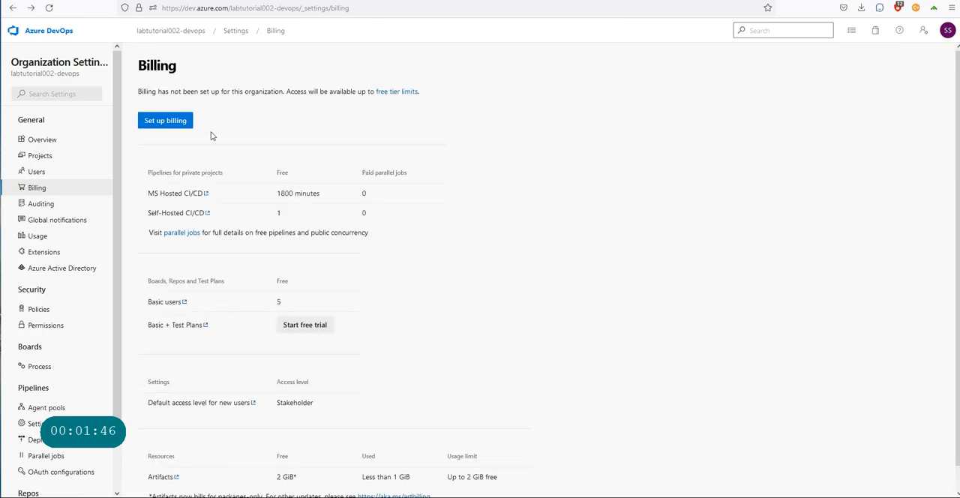
Link the Azure Pass - Sponsorship subscription to the organization and save
{"action": "left_click", "coordinate": [165, 120]}
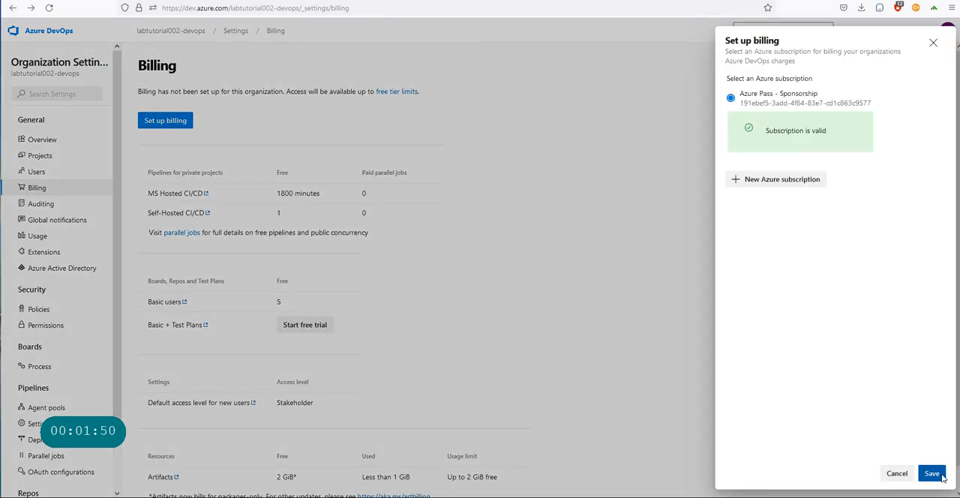
{"action": "left_click", "coordinate": [931, 473]}
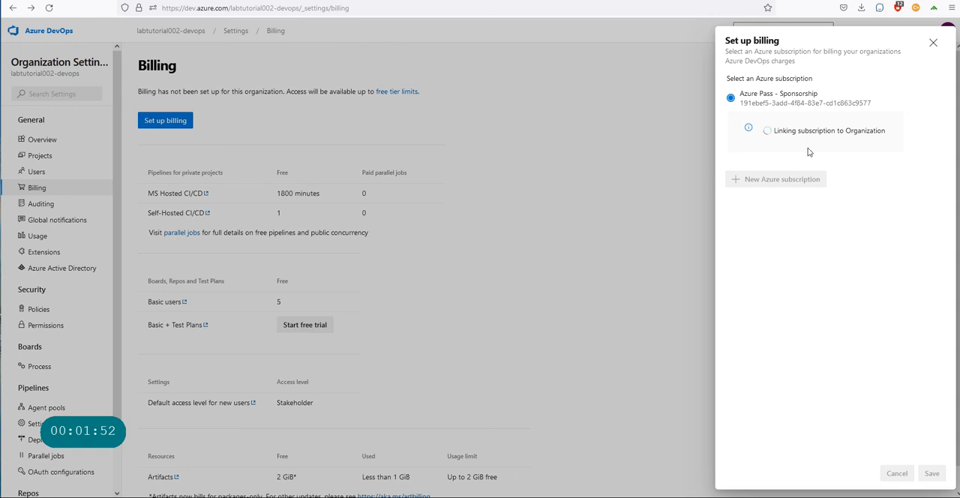
{"action": "left_click", "coordinate": [932, 473]}
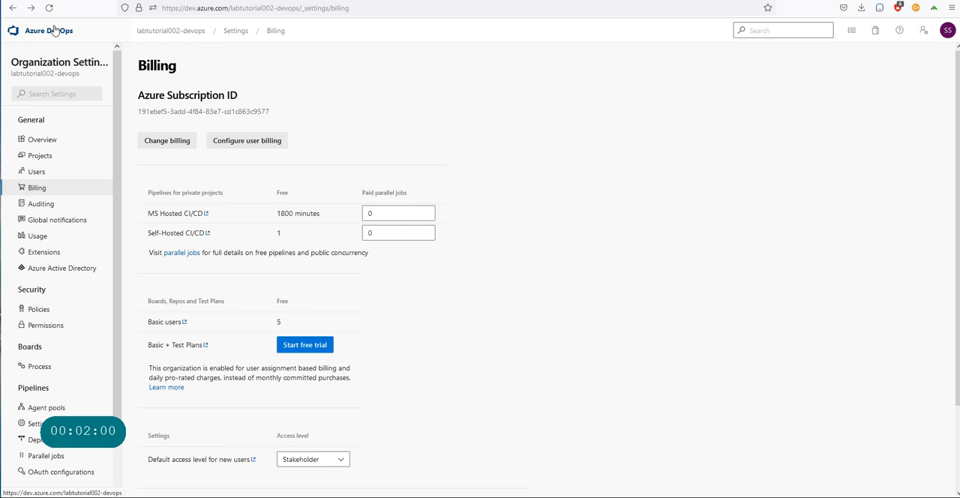
{"action": "mouse_move", "coordinate": [119, 282]}
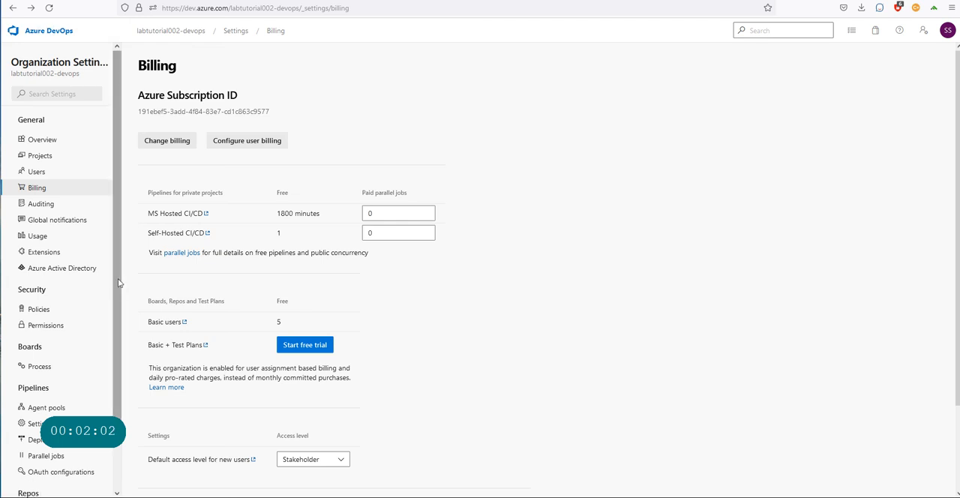
{"action": "left_click", "coordinate": [398, 213]}
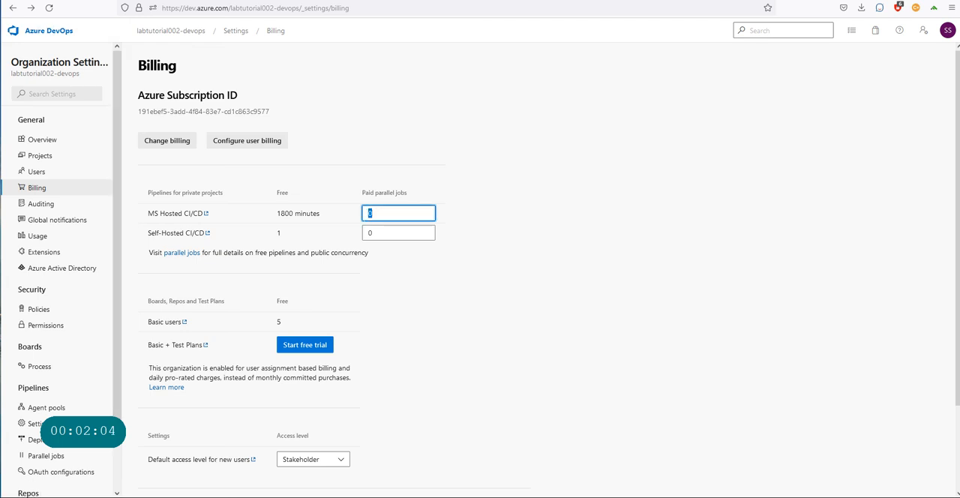
{"action": "left_click", "coordinate": [398, 233]}
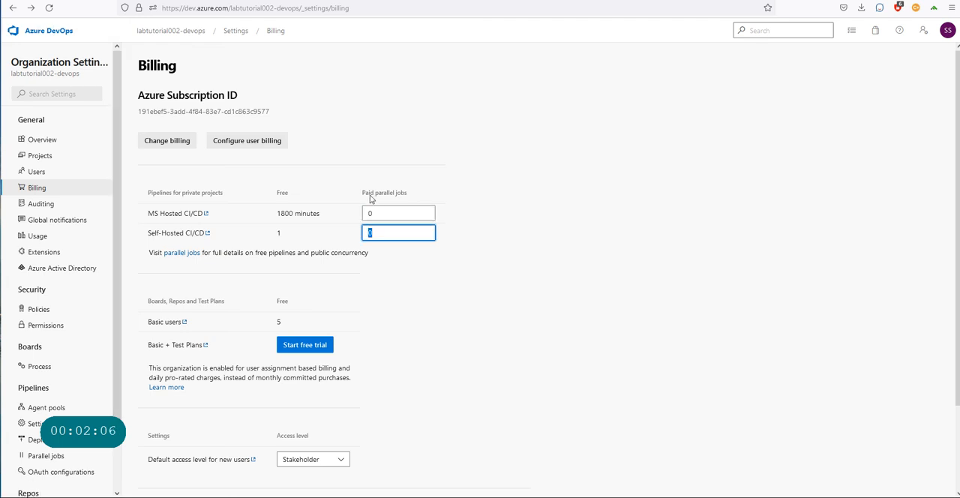
{"action": "mouse_move", "coordinate": [412, 206]}
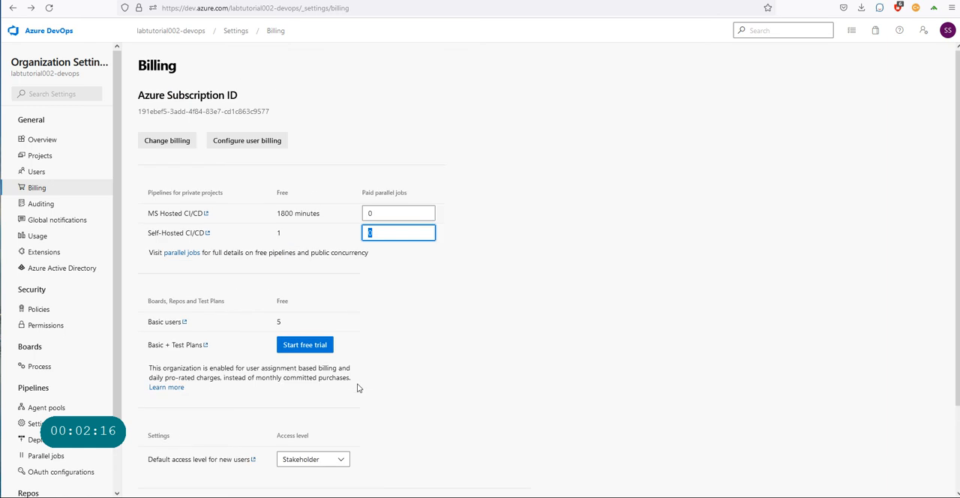
{"action": "mouse_move", "coordinate": [179, 176]}
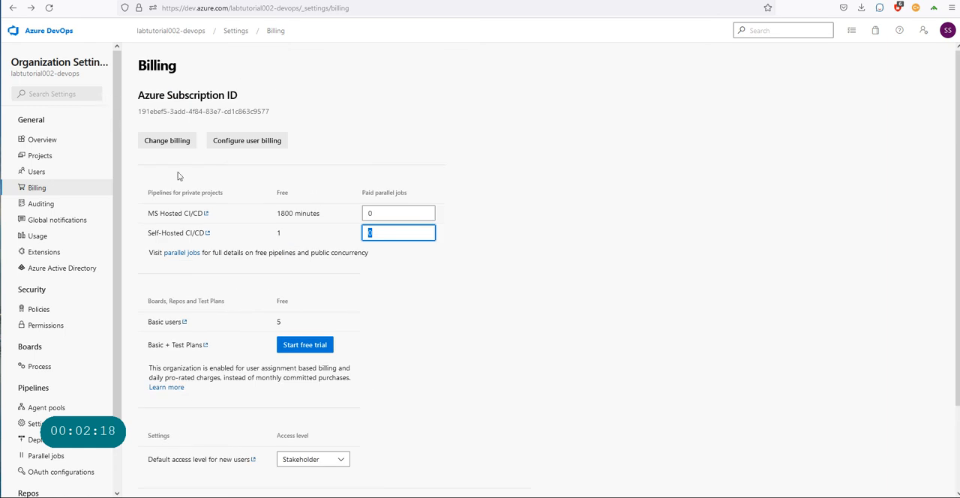
{"action": "mouse_move", "coordinate": [243, 194]}
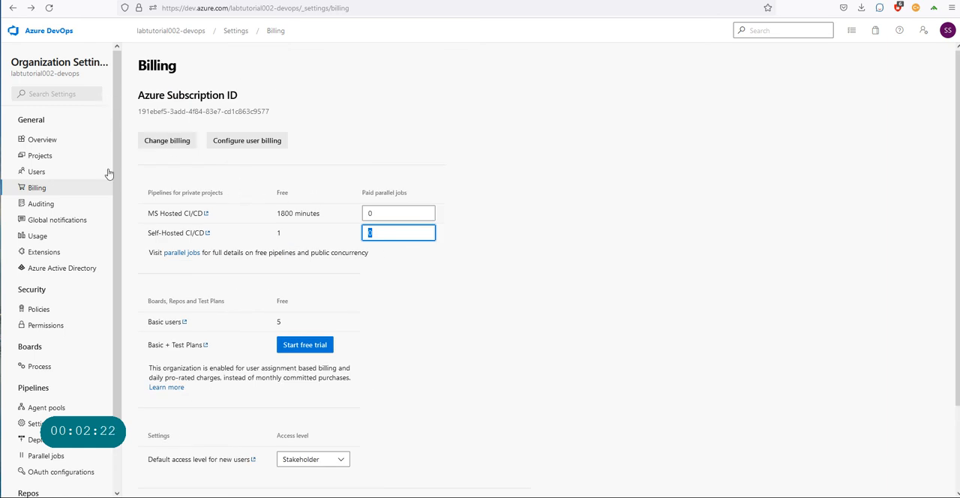
{"action": "mouse_move", "coordinate": [255, 149]}
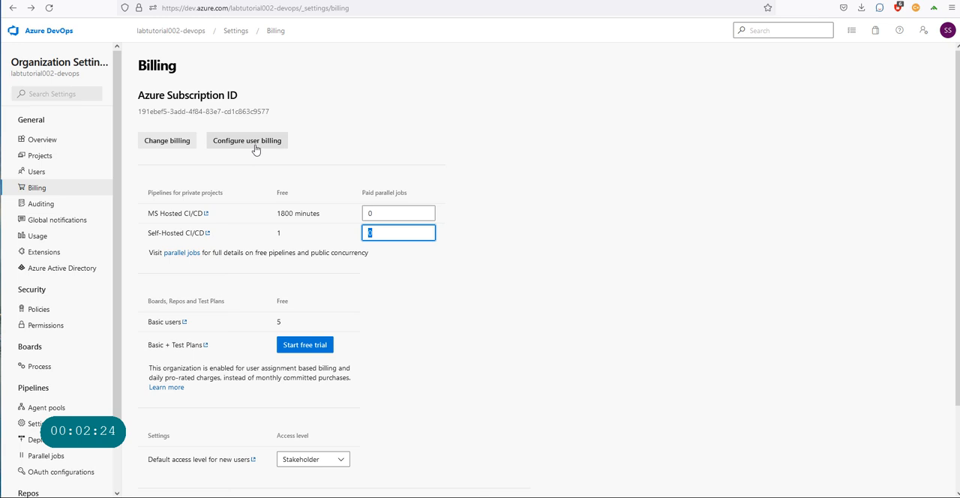